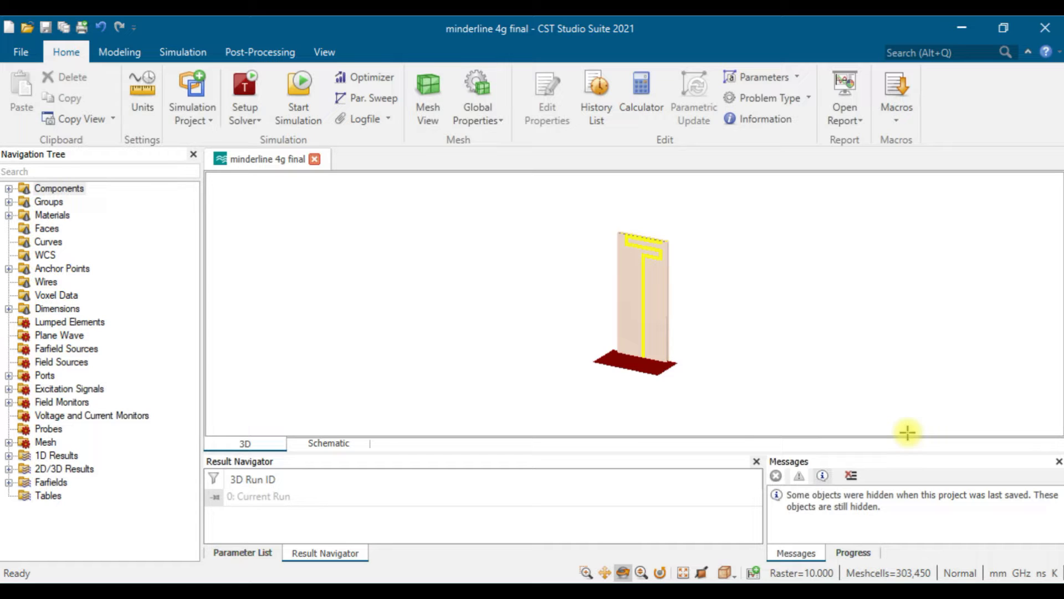
mouse_move(573, 327)
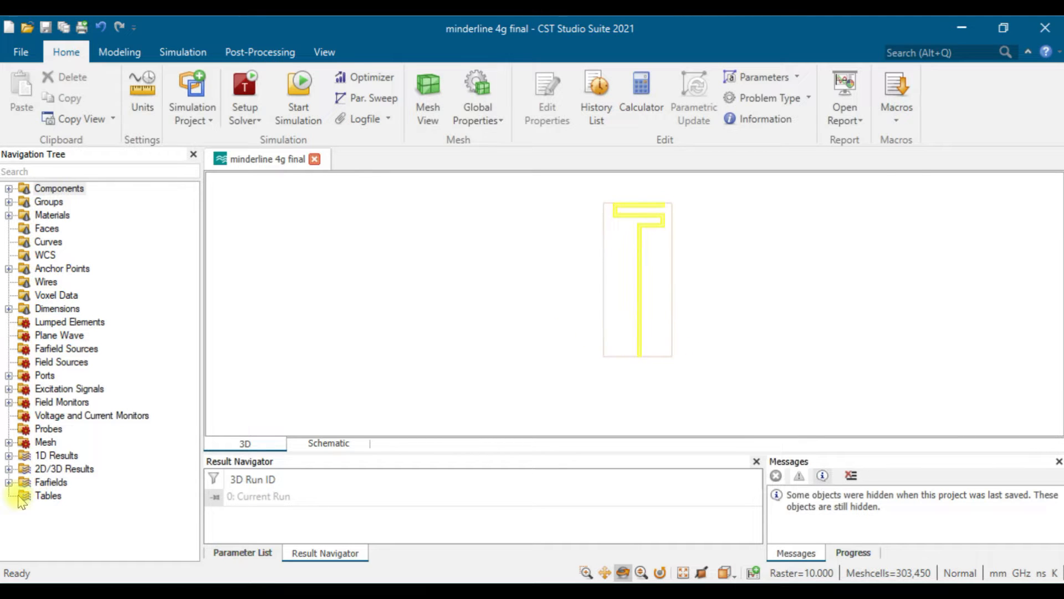
Expand 1D Results > S-Parameters in the Navigation Tree to show the S1,1 plot.
left_click(8, 454)
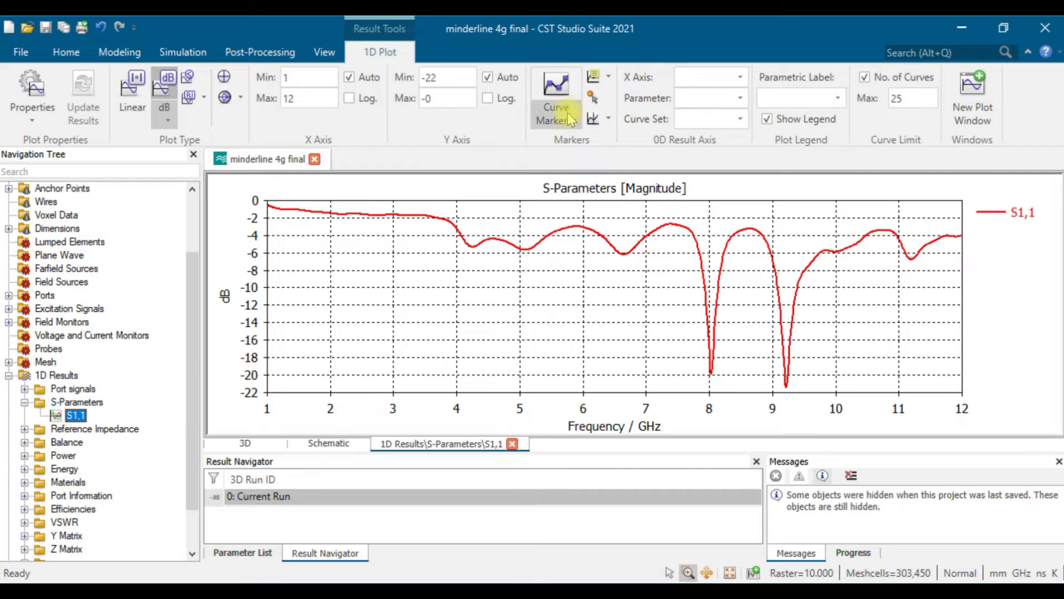
Place curve markers on the S1,1 dips at 8.04 GHz and 9.22 GHz.
left_click(556, 88)
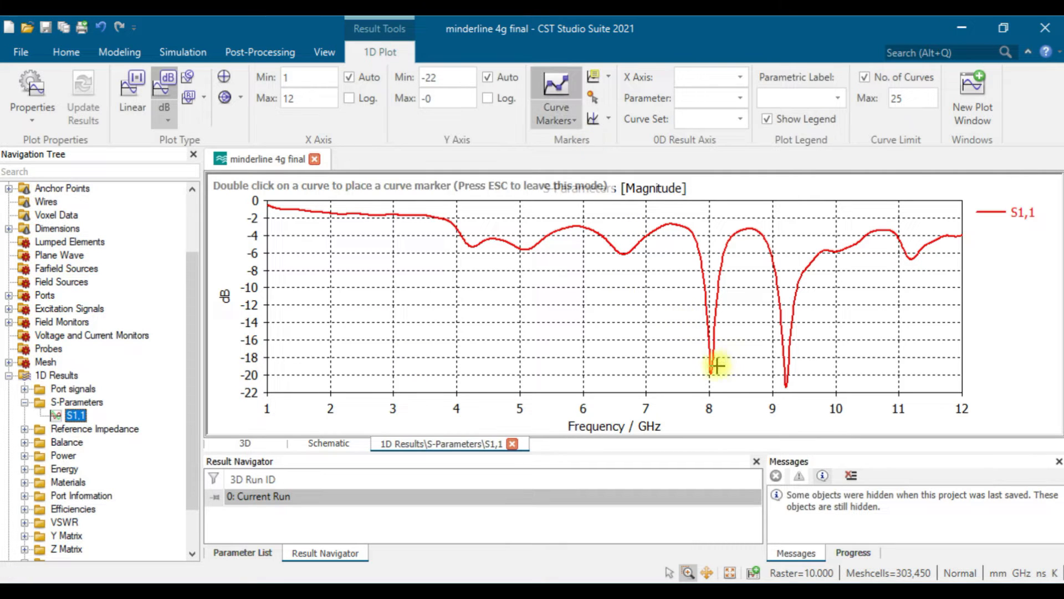
double_click(711, 367)
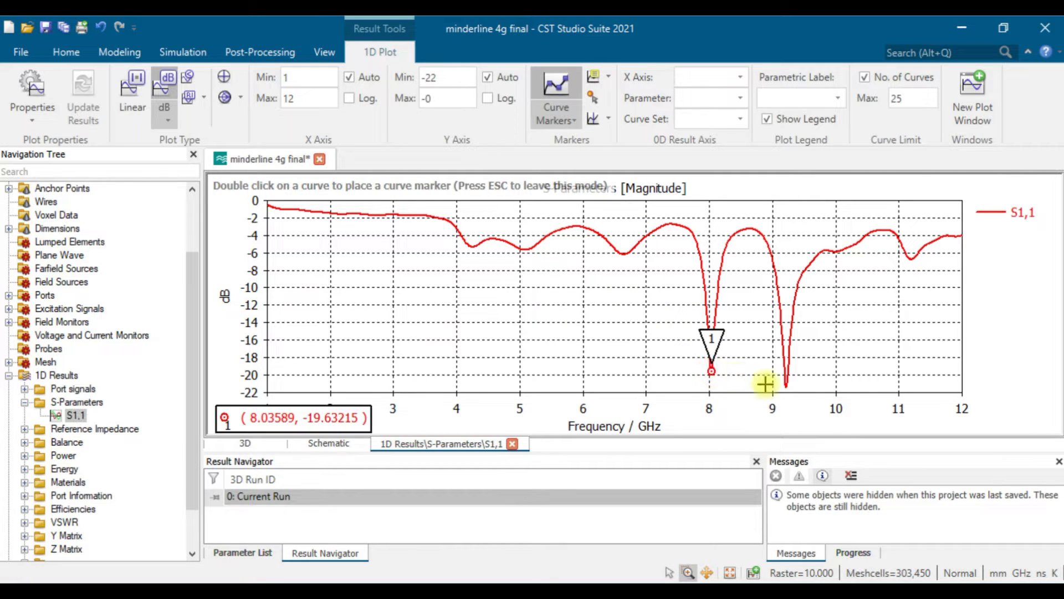
double_click(772, 385)
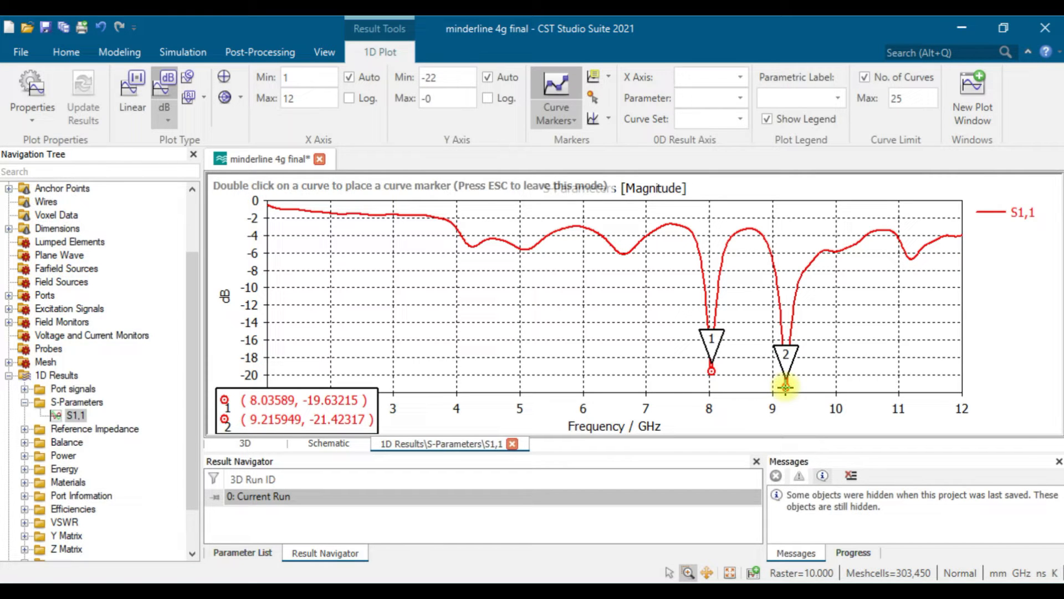
mouse_move(179, 322)
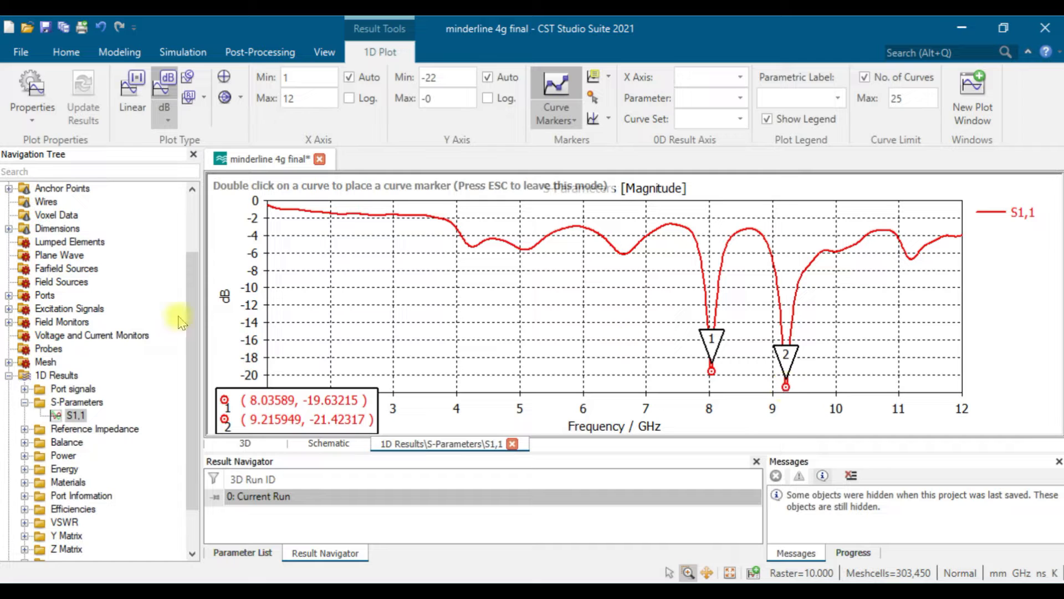
scroll("up", 3)
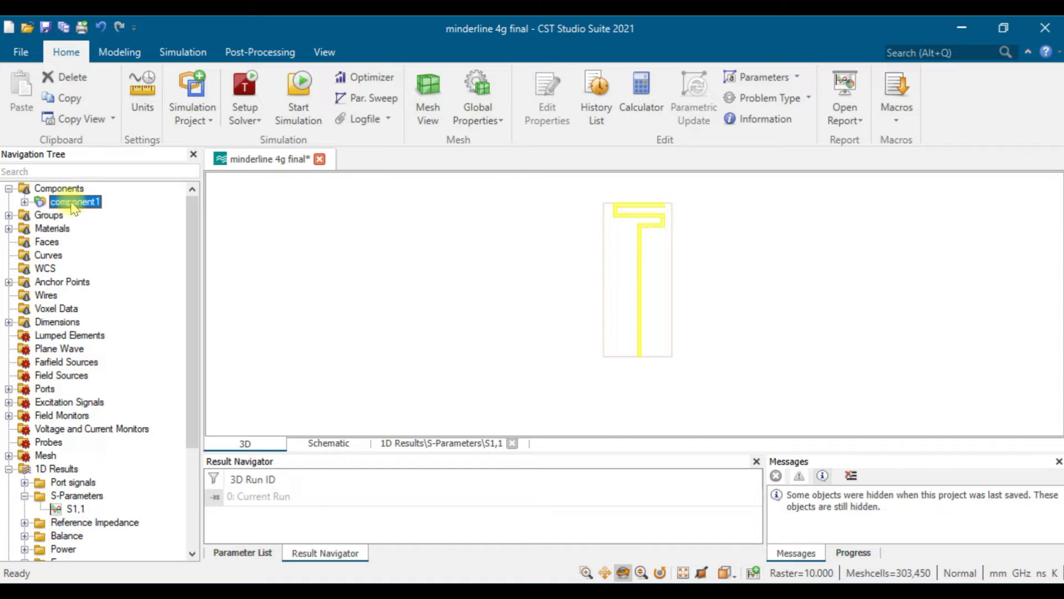
mouse_move(75, 202)
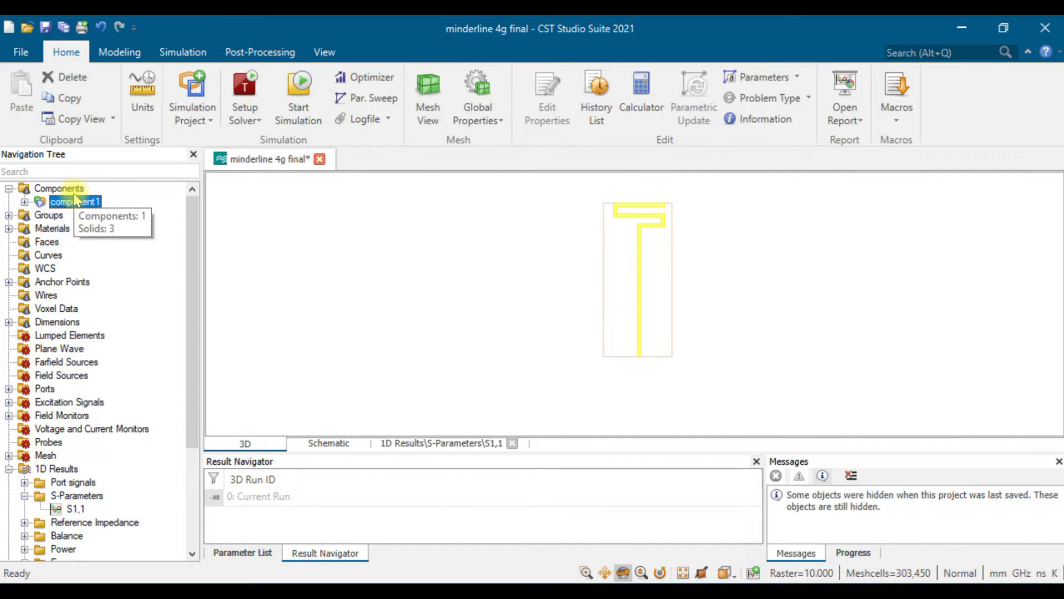
Switch to the Modeling commands and expand Import/Export toward 3D file export.
left_click(120, 52)
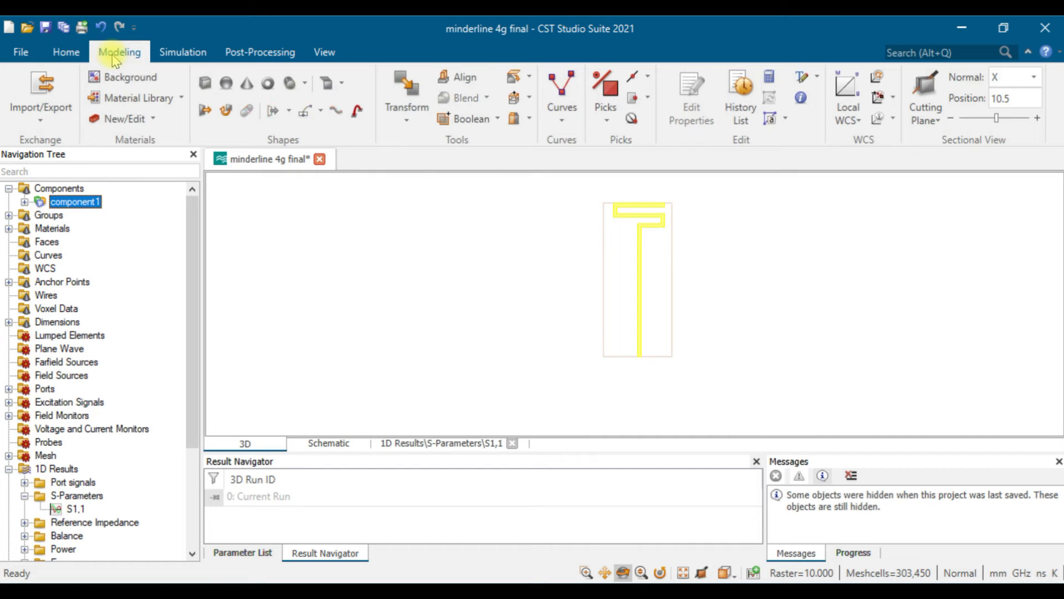
left_click(40, 95)
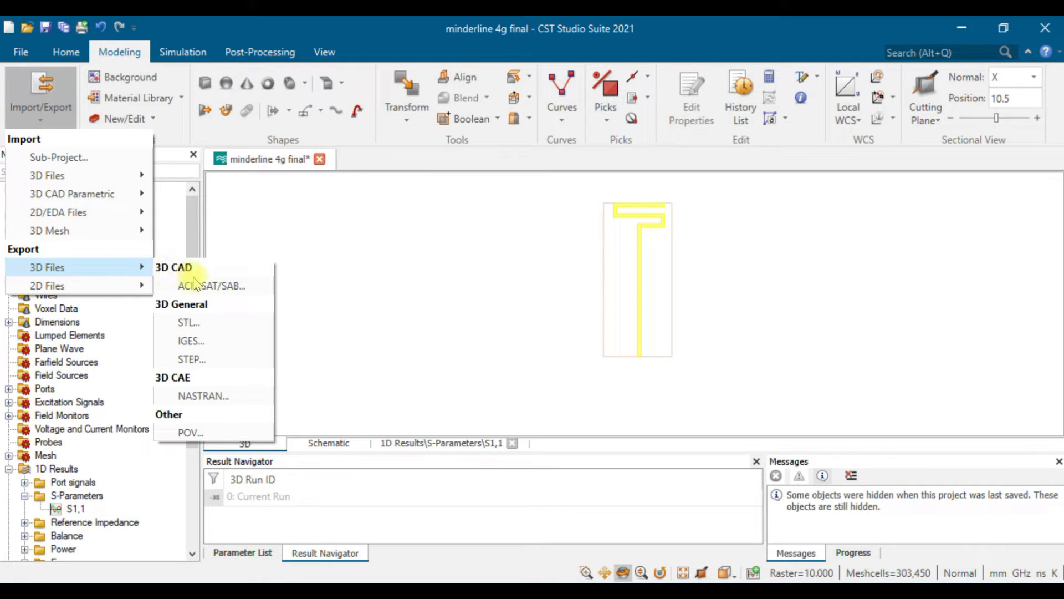
mouse_move(211, 284)
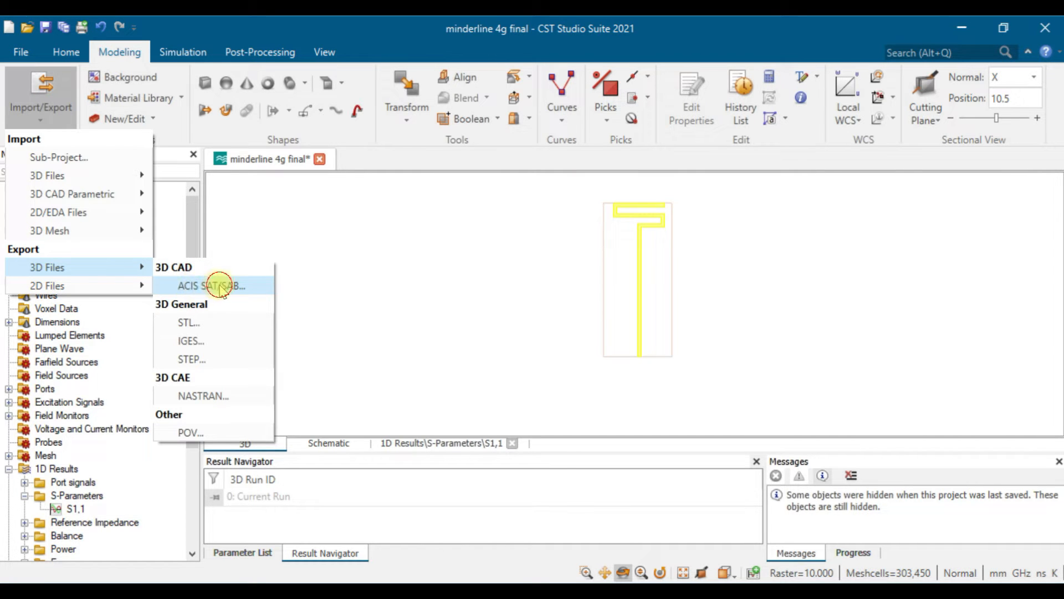
Choose ACIS SAT/SAB from the 3D Files export formats.
left_click(211, 286)
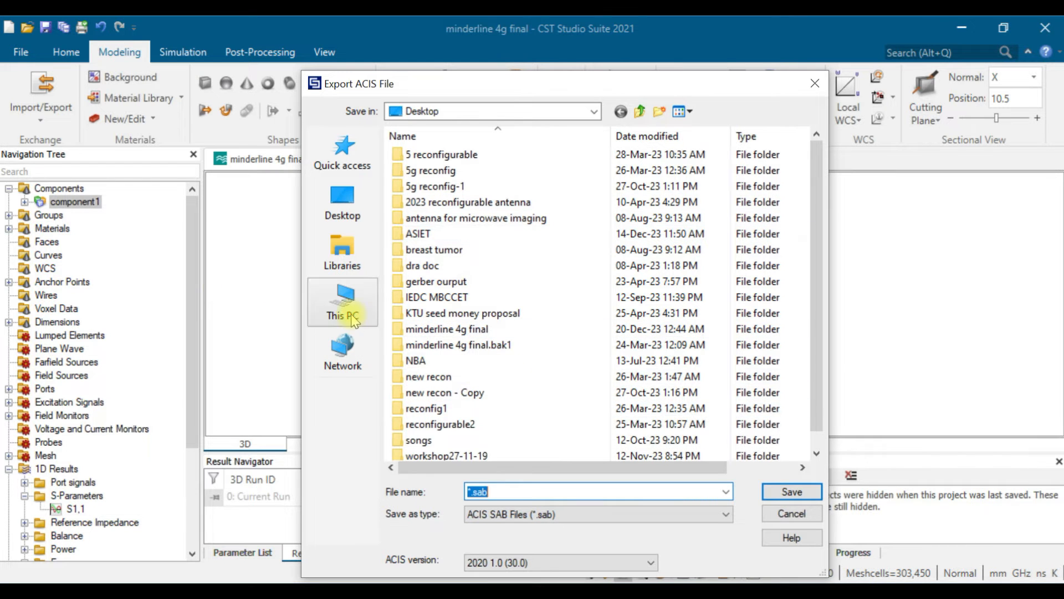
Target the Downloads folder with file name test2 and pick an ACIS version.
left_click(342, 302)
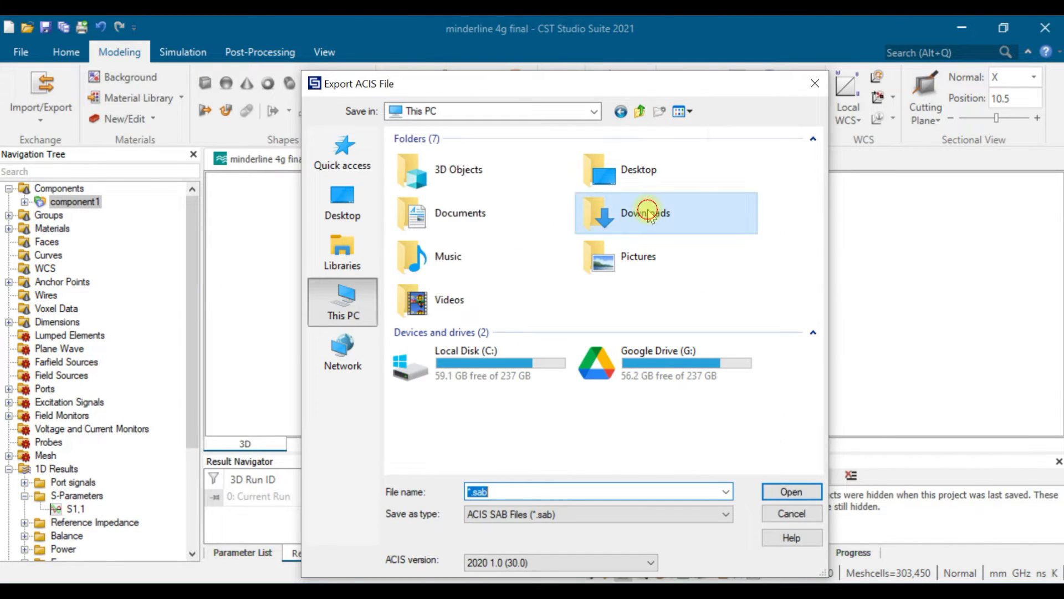
double_click(644, 212)
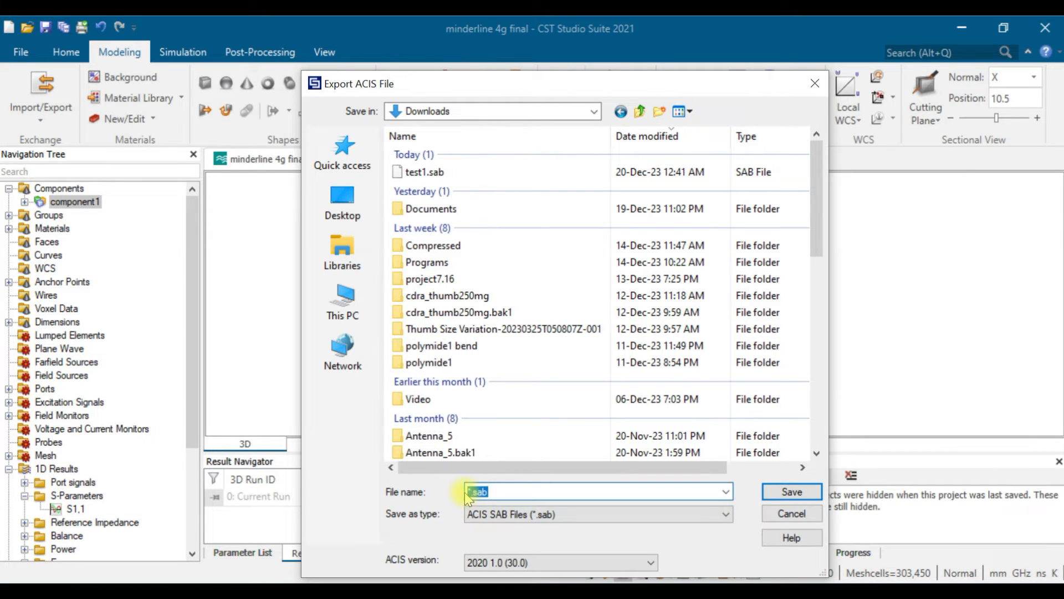
type("test2")
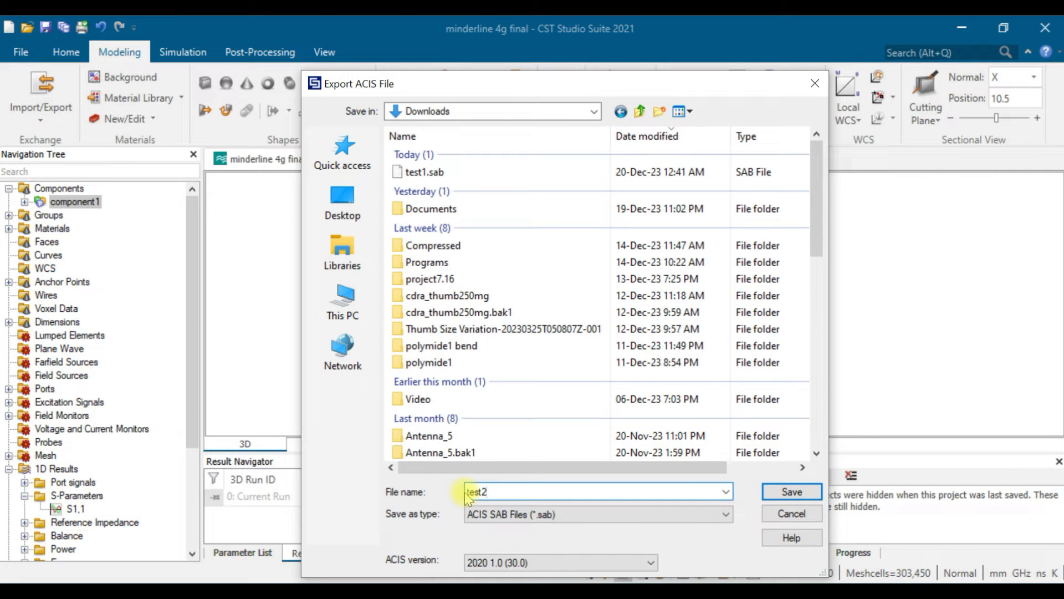
mouse_move(393, 571)
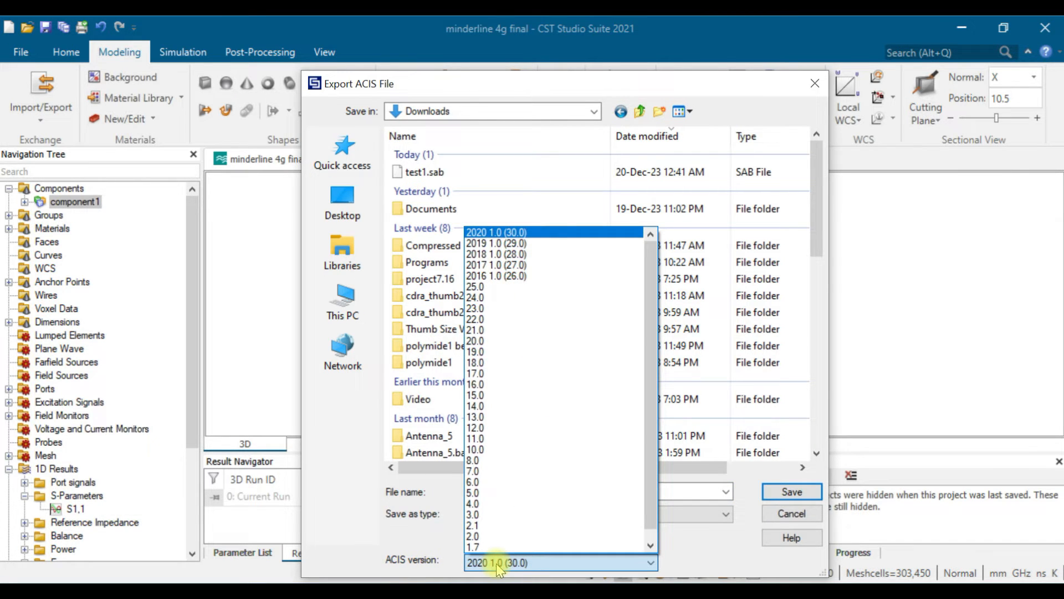
left_click(499, 232)
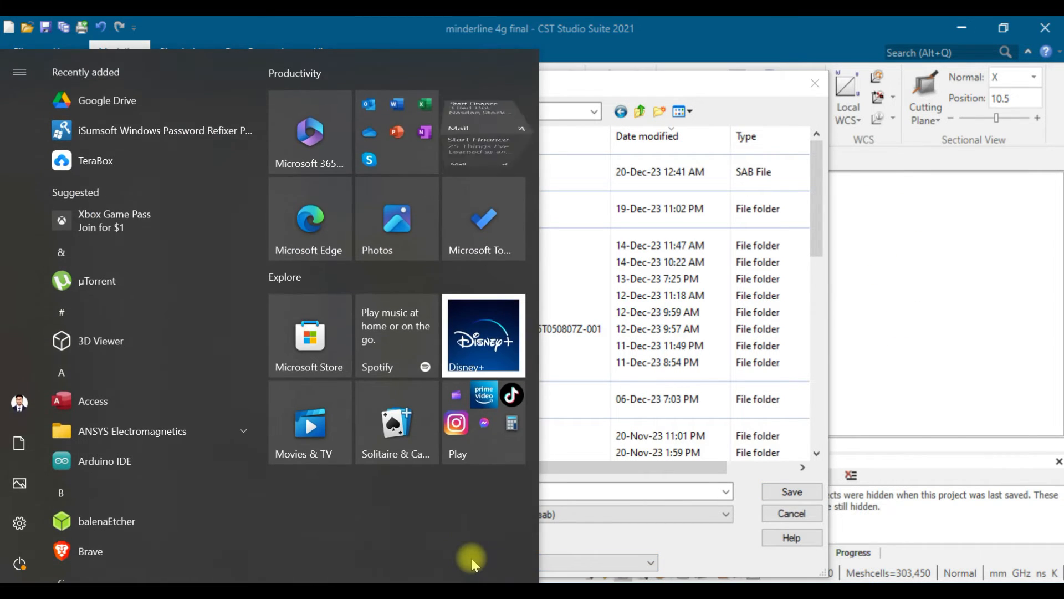
Search the Start menu for 'hf' to find HFSS 15.0 (64-bit).
type("hf")
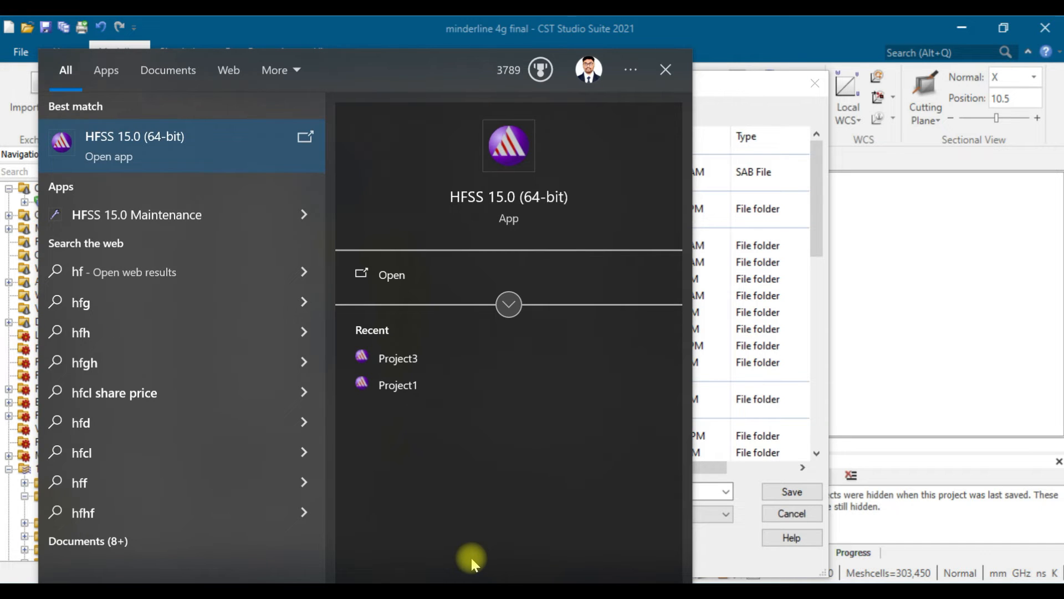
mouse_move(156, 148)
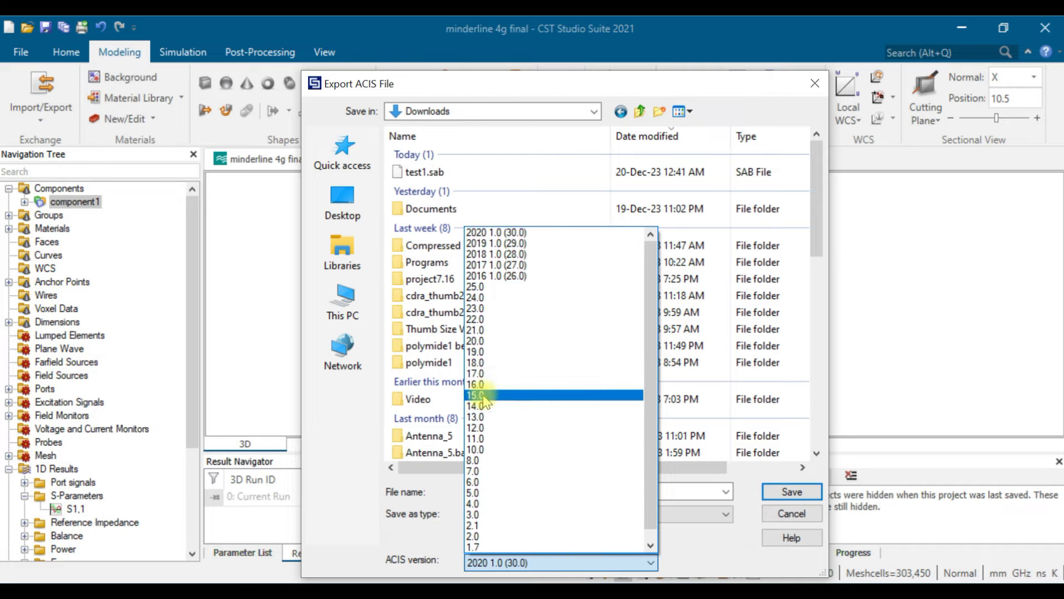
Save test2 as an ACIS 15.0 SAB file, then close CST and answer the save prompt.
left_click(475, 395)
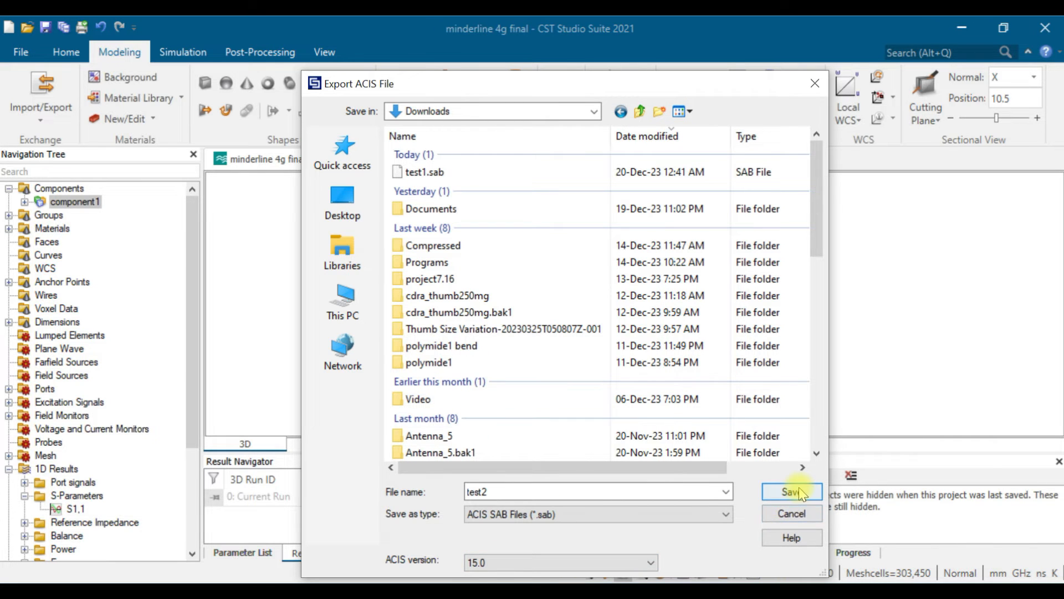
left_click(791, 492)
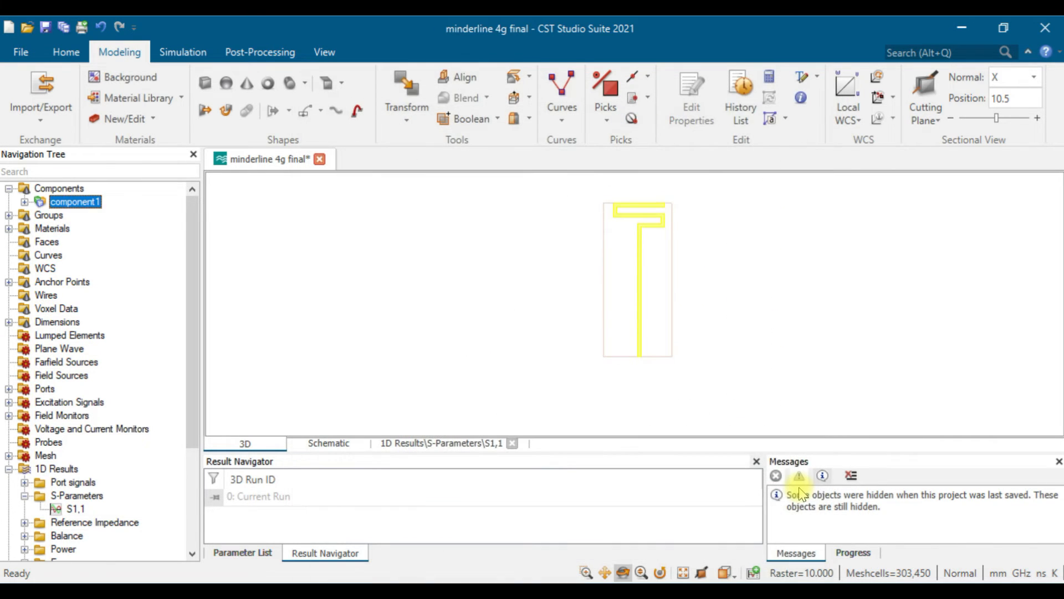
mouse_move(781, 315)
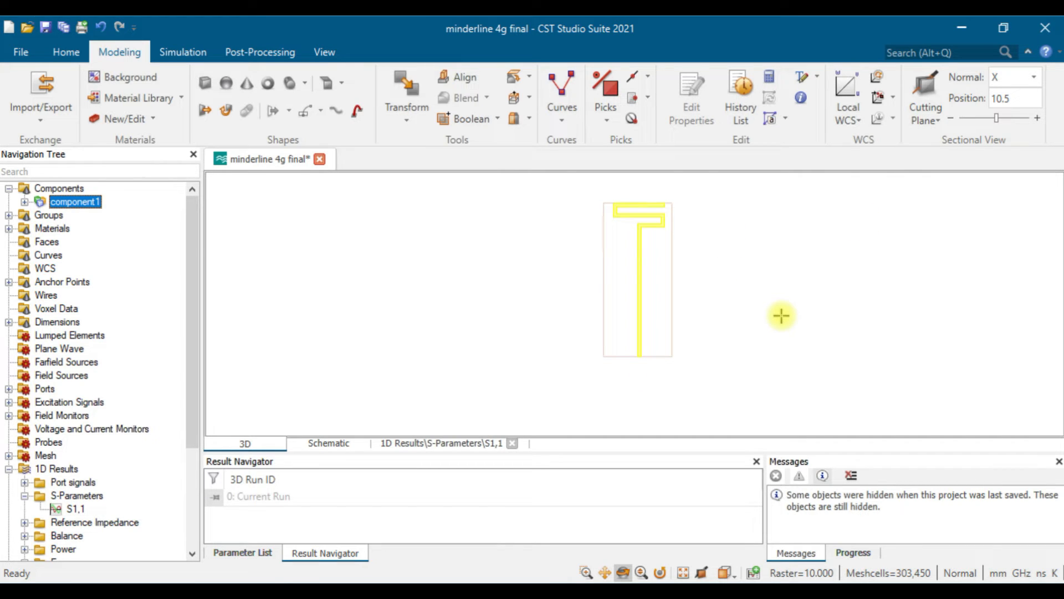
mouse_move(988, 37)
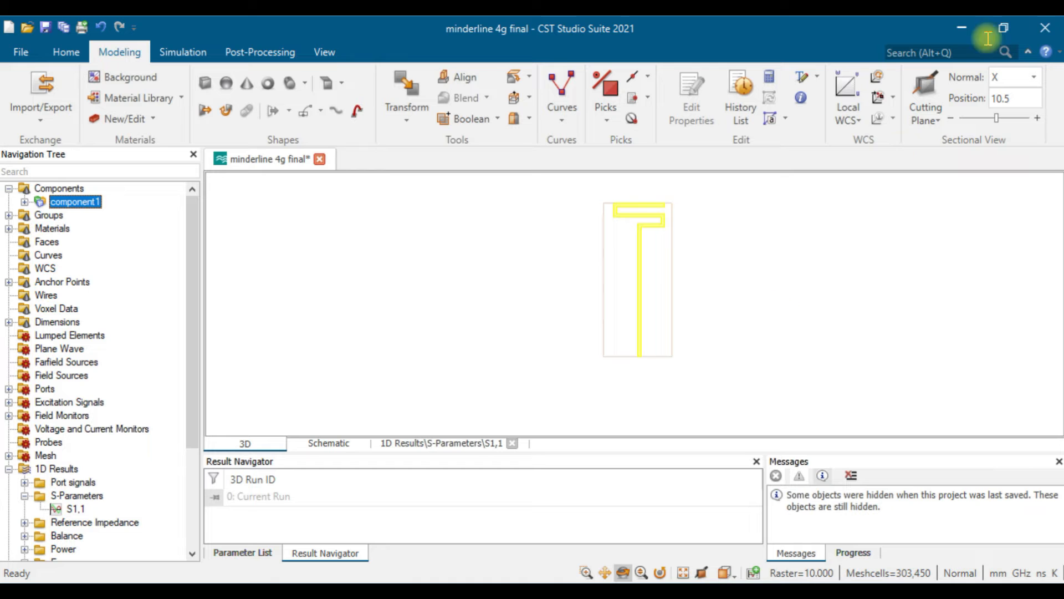
left_click(1044, 28)
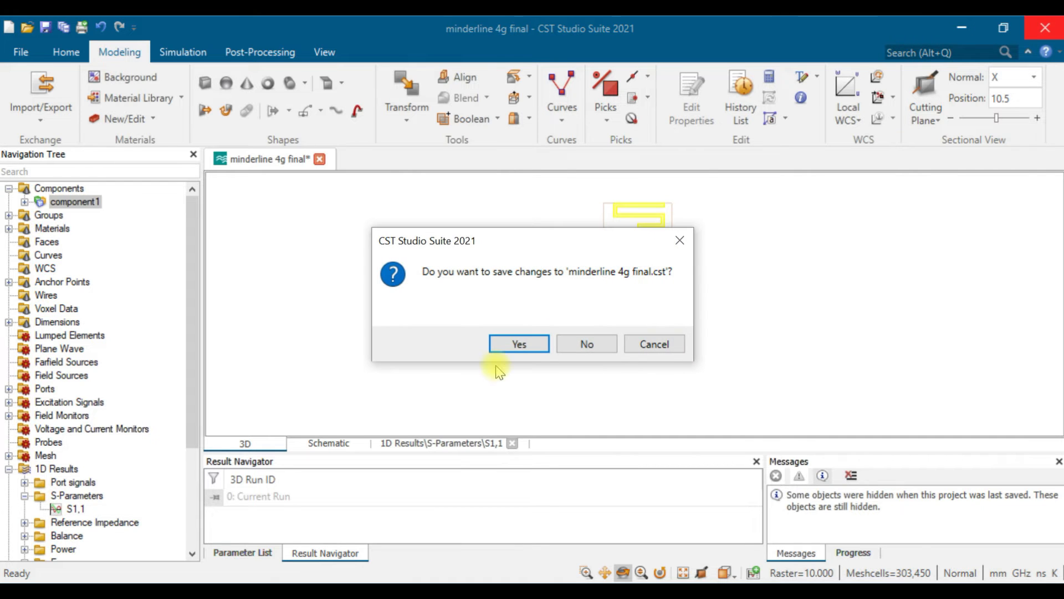
left_click(586, 344)
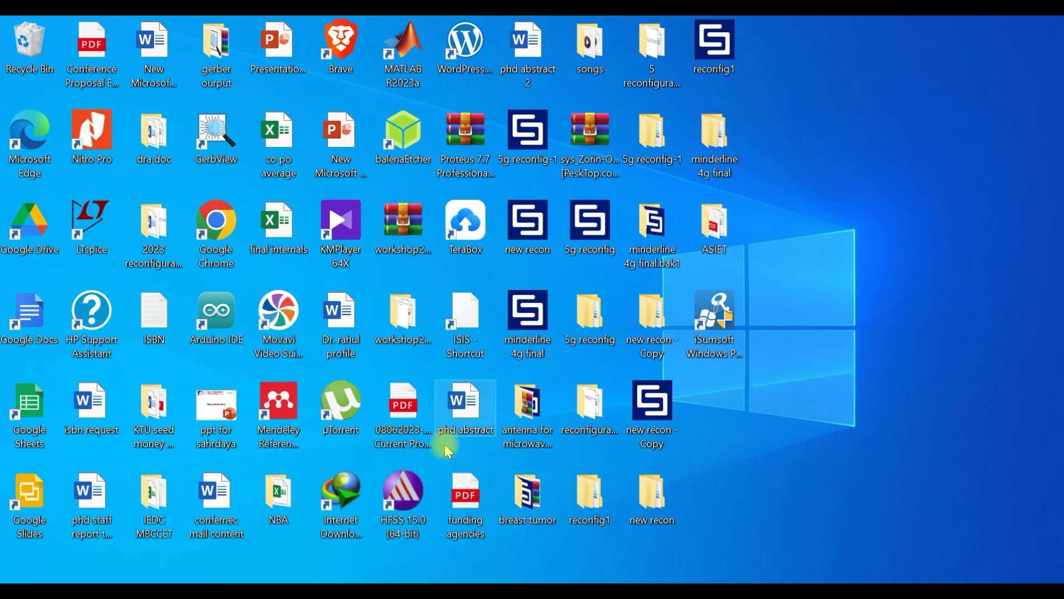
Launch HFSS 15.0 from the desktop shortcut, getting a new empty Project2.
double_click(402, 493)
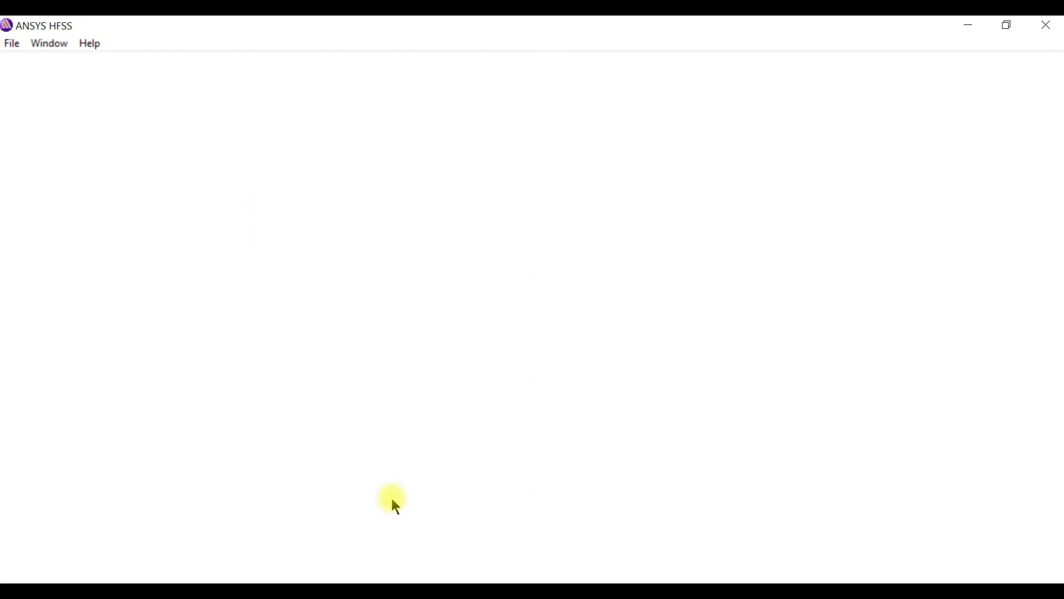
left_click(11, 42)
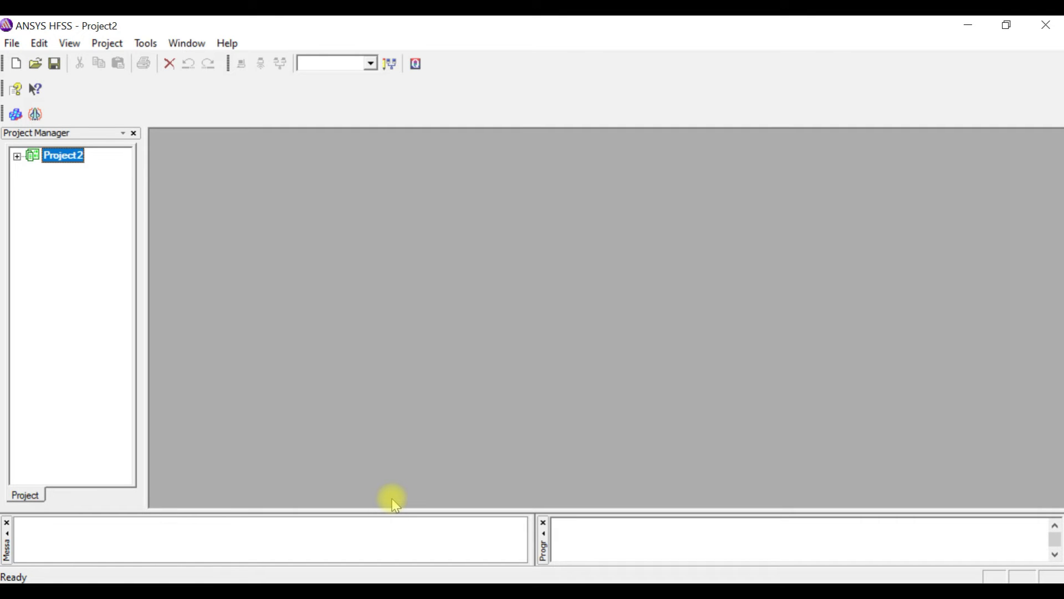
mouse_move(106, 43)
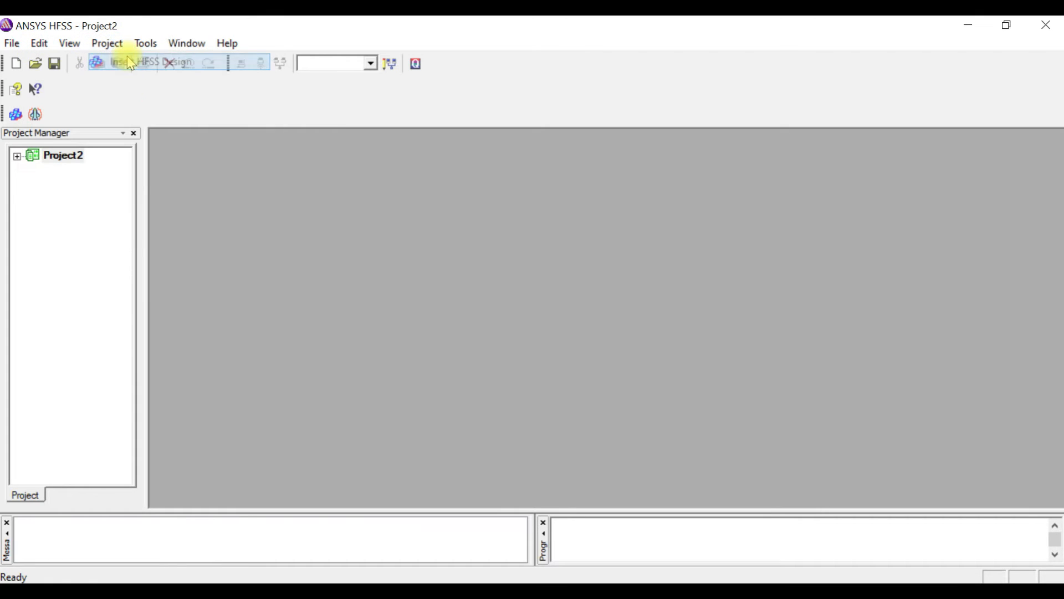
Insert HFSS Design1 into Project2 and bring up the Modeler menu.
left_click(143, 63)
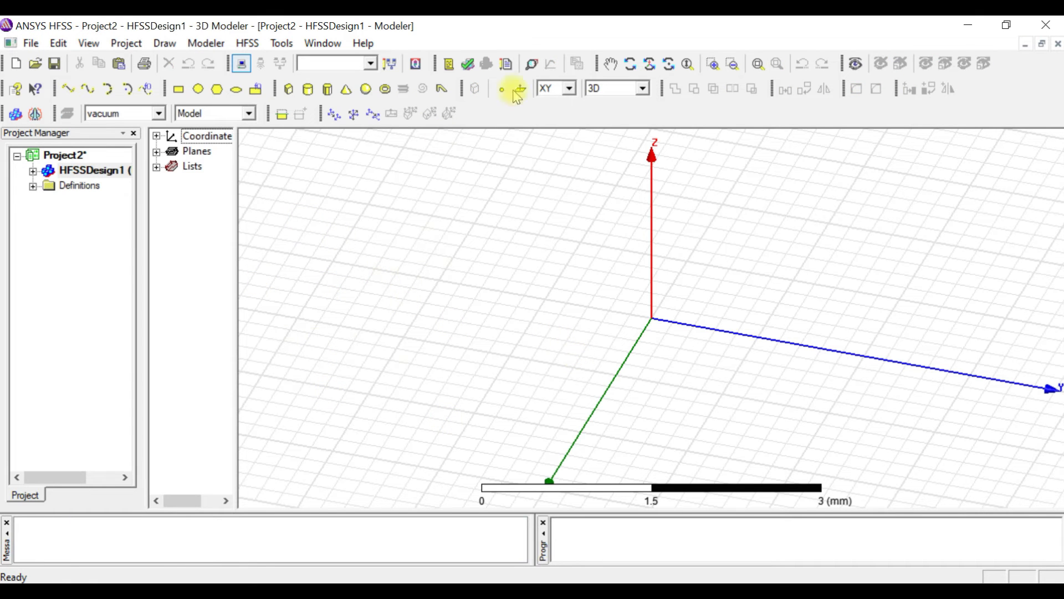
mouse_move(468, 424)
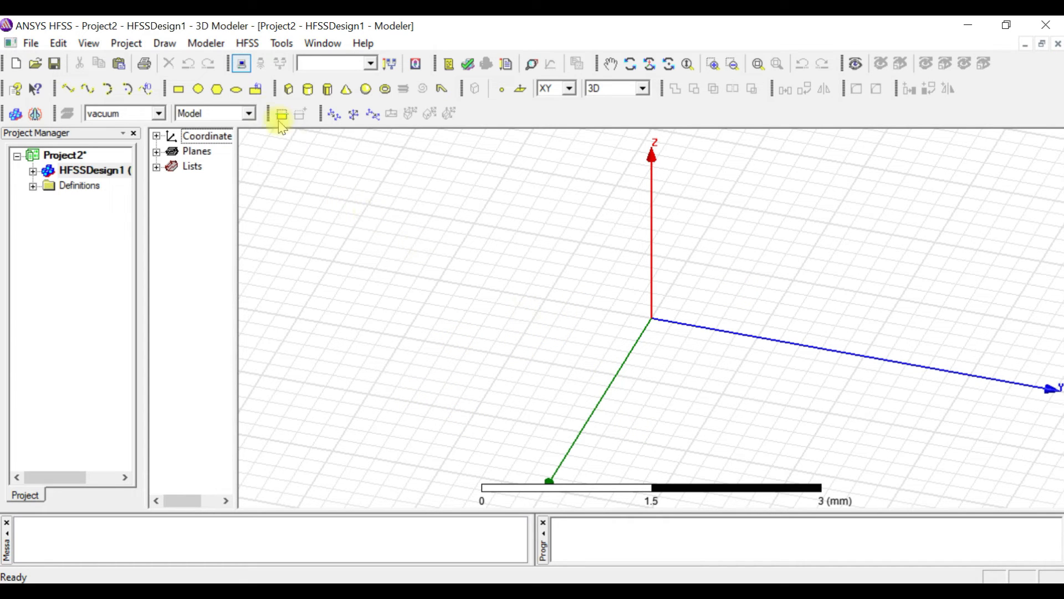
left_click(205, 43)
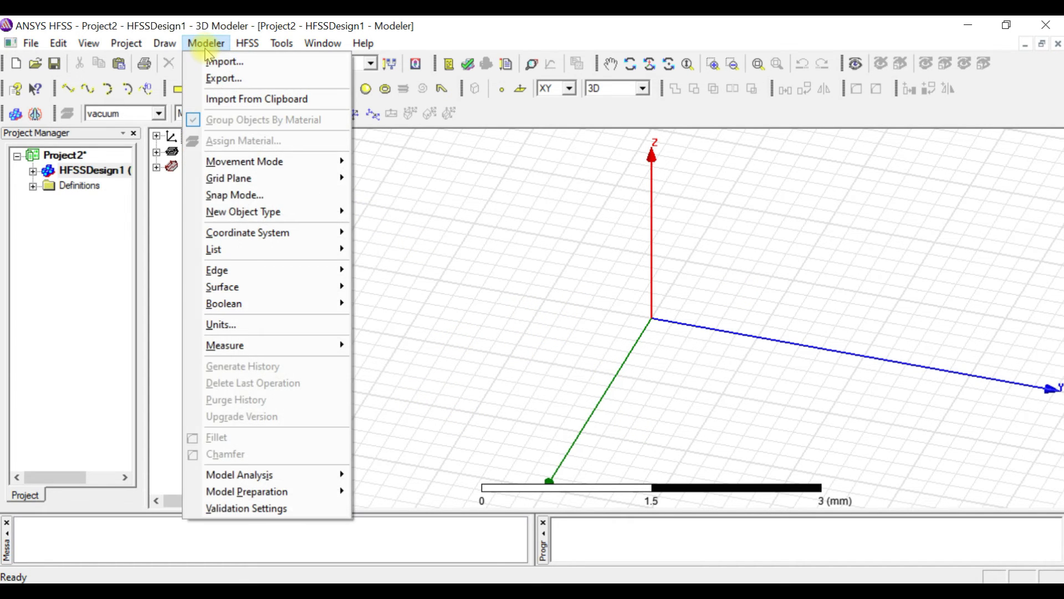
mouse_move(224, 61)
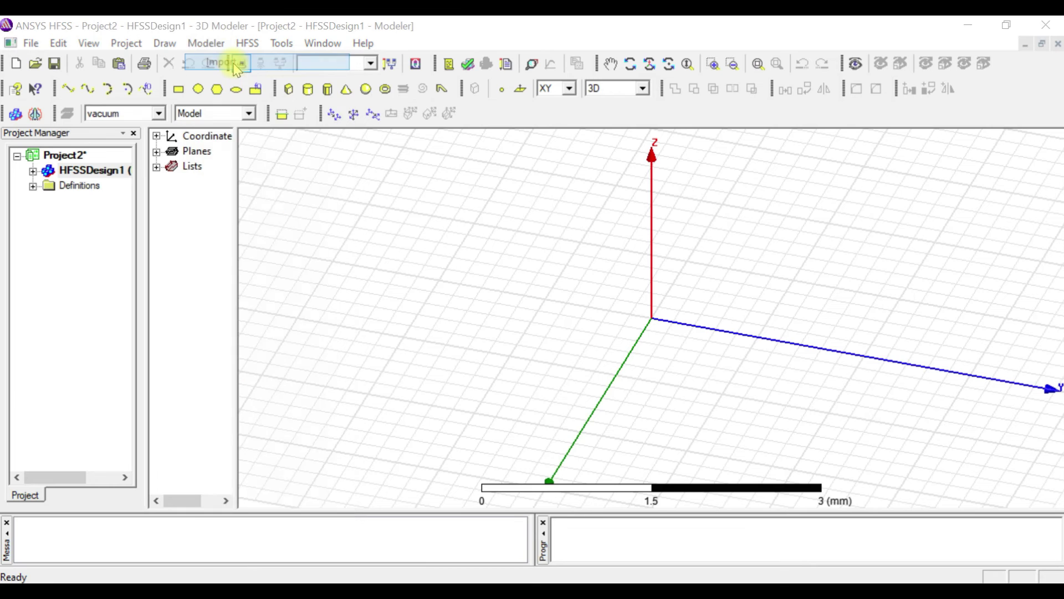
Import test2.sab from Downloads and deselect the three imported solids.
left_click(219, 63)
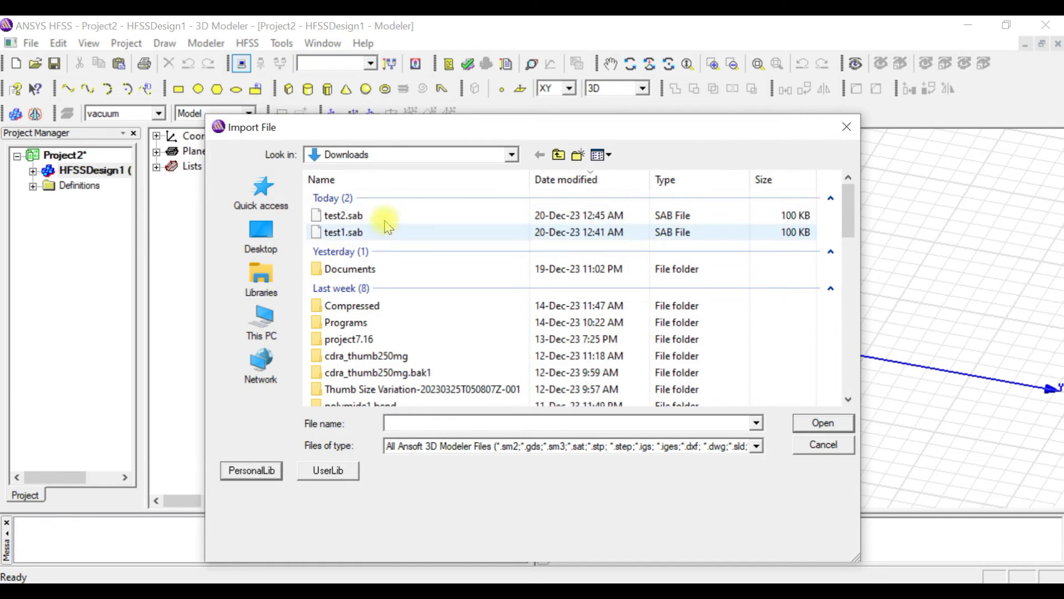
mouse_move(343, 215)
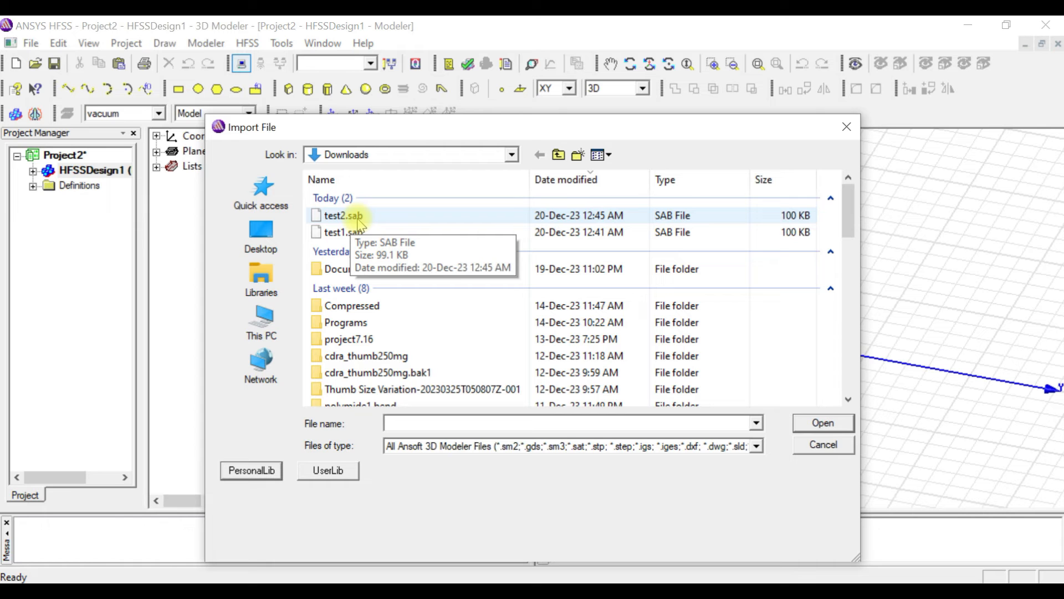
double_click(342, 215)
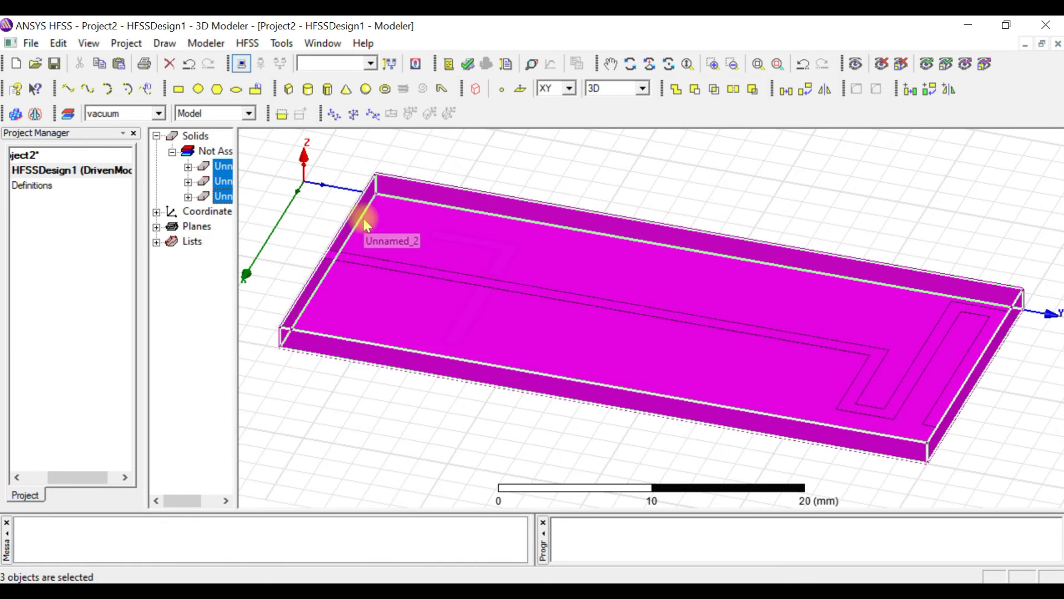
left_click(804, 372)
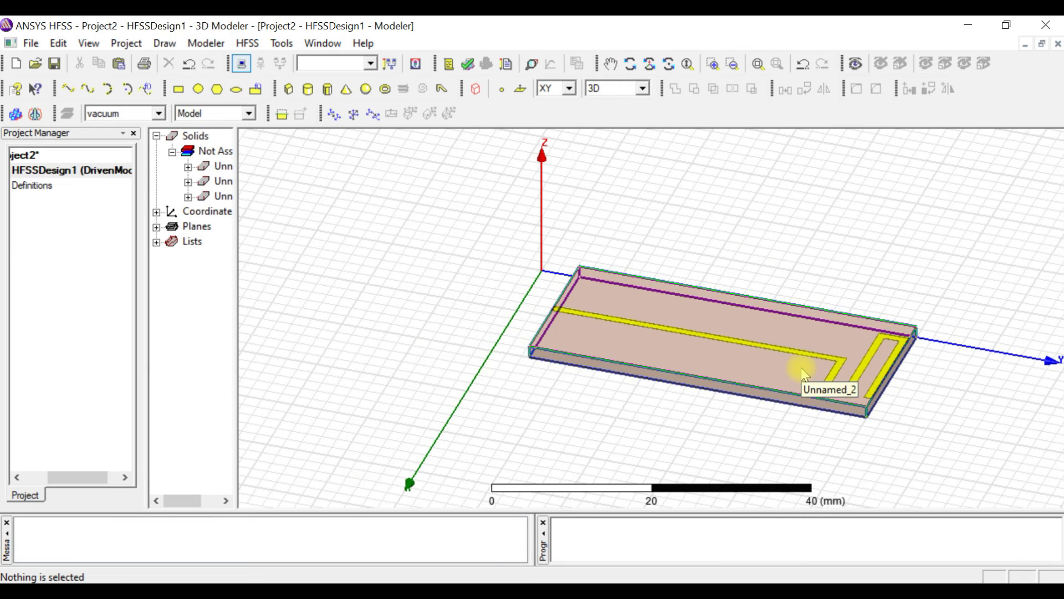
mouse_move(898, 467)
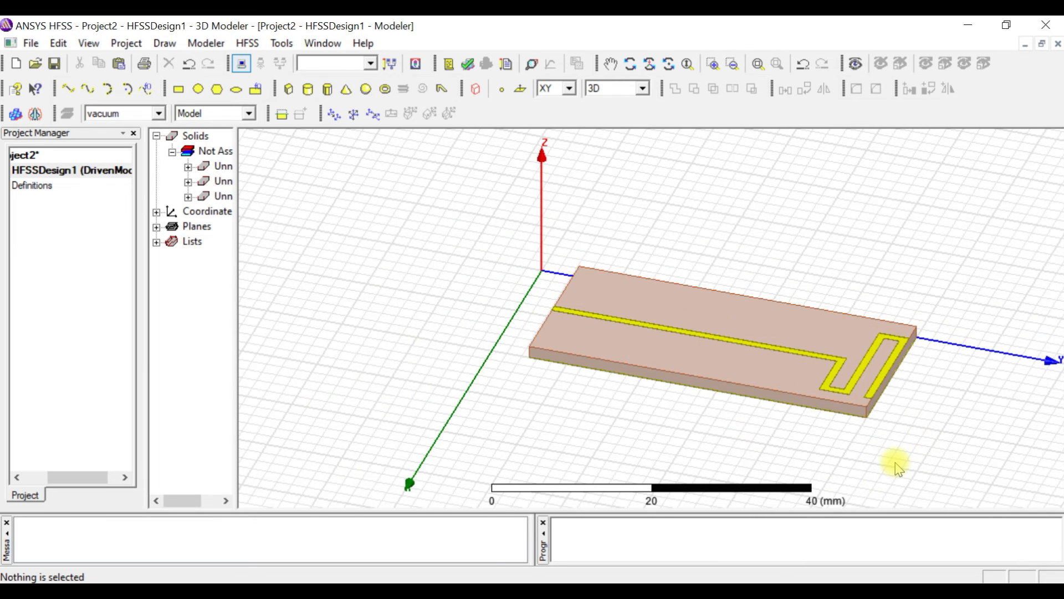